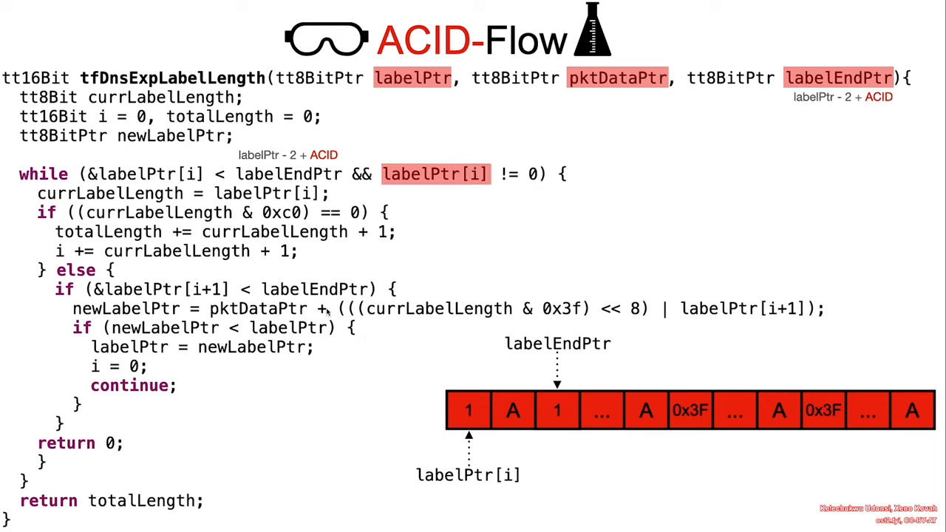
mouse_move(325, 309)
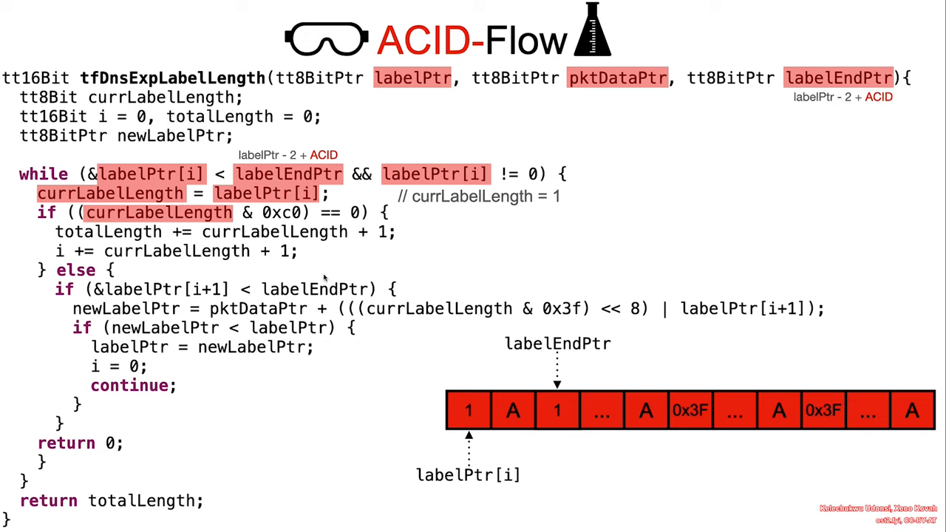
mouse_move(288, 328)
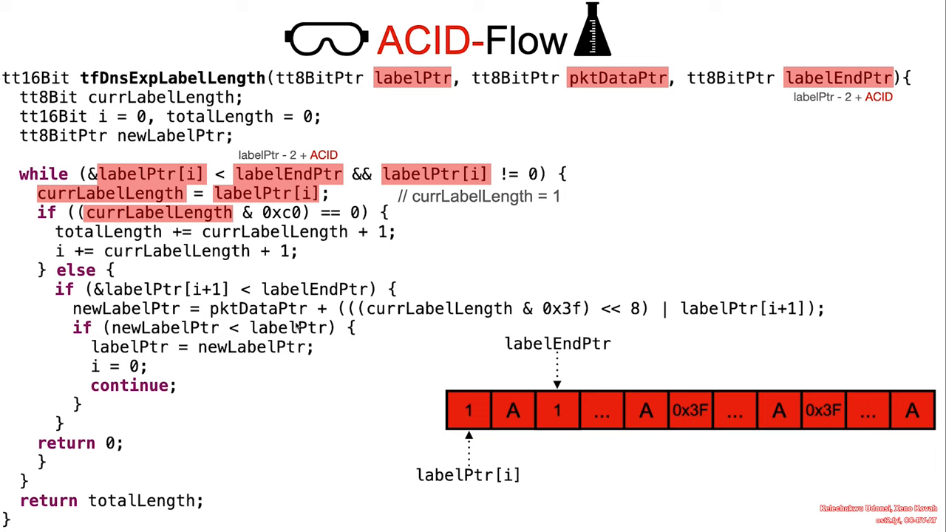
mouse_move(443, 432)
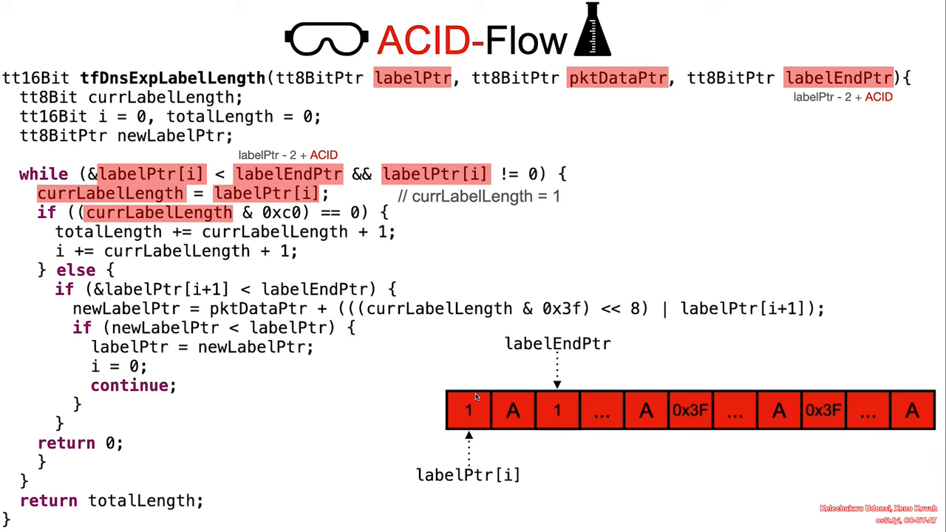
mouse_move(461, 397)
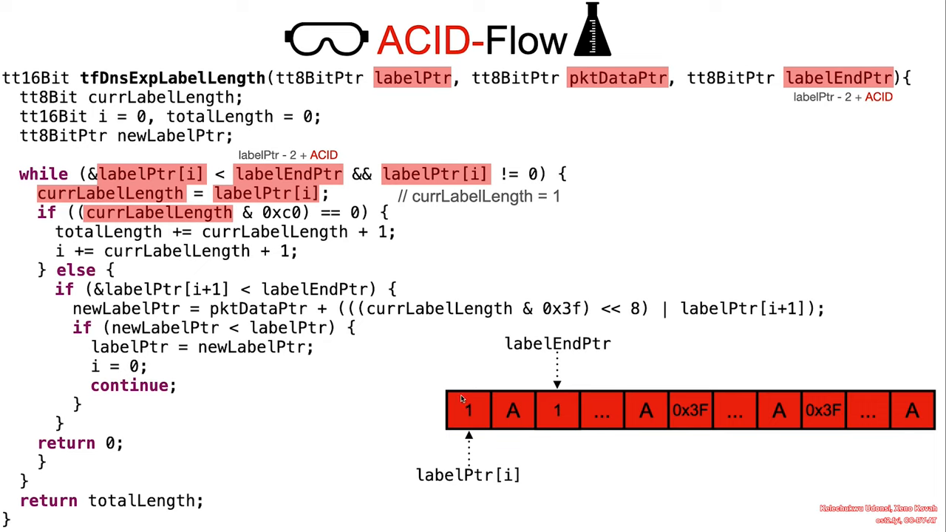
mouse_move(510, 405)
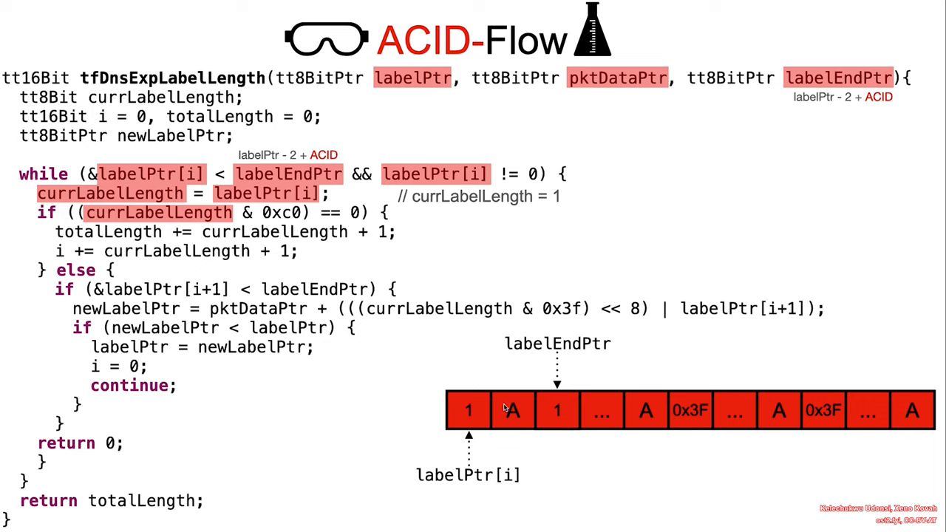
mouse_move(612, 408)
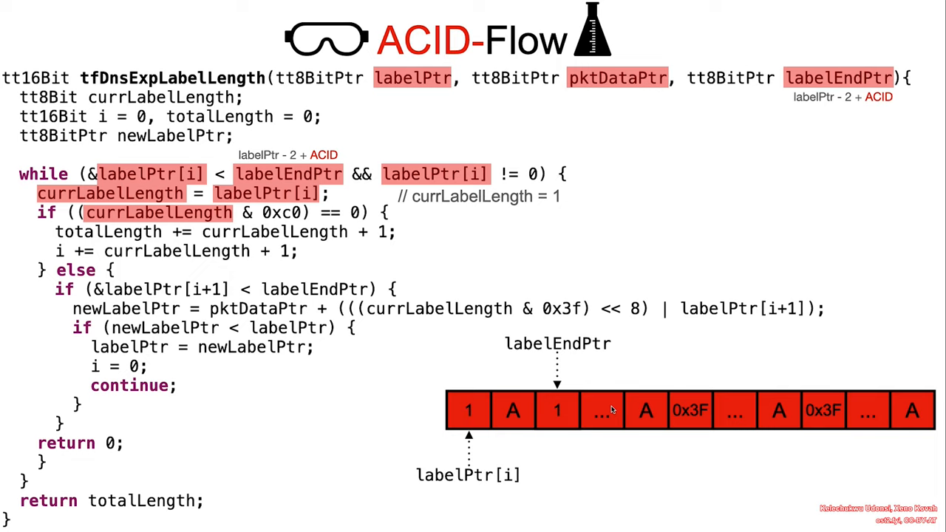
mouse_move(641, 384)
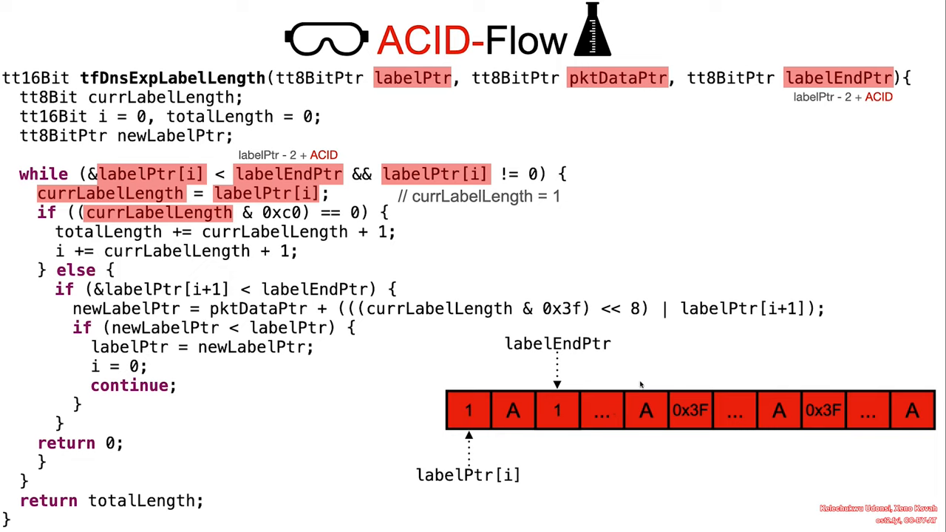
mouse_move(691, 390)
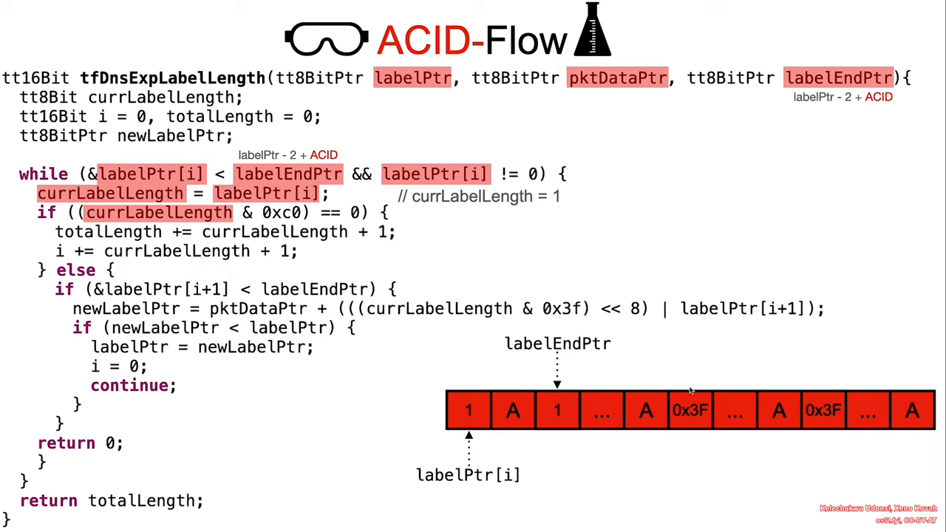
mouse_move(854, 379)
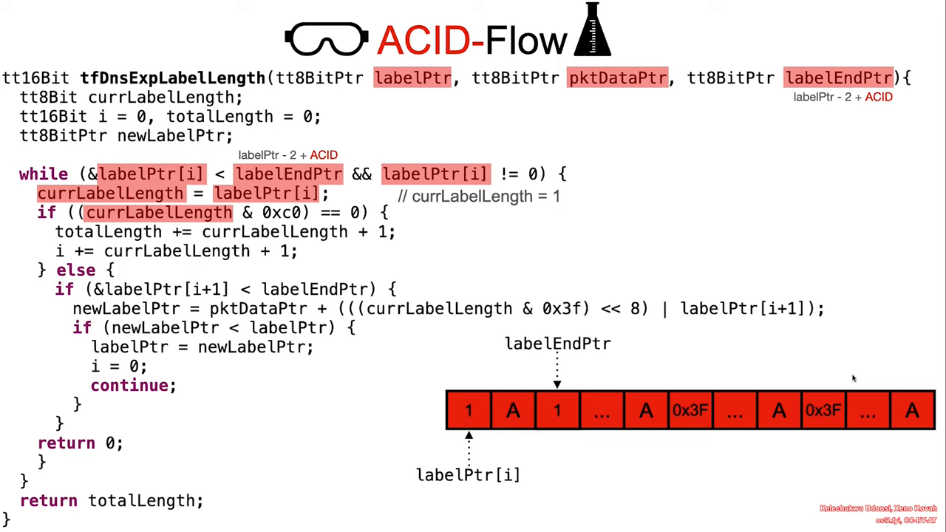
mouse_move(883, 365)
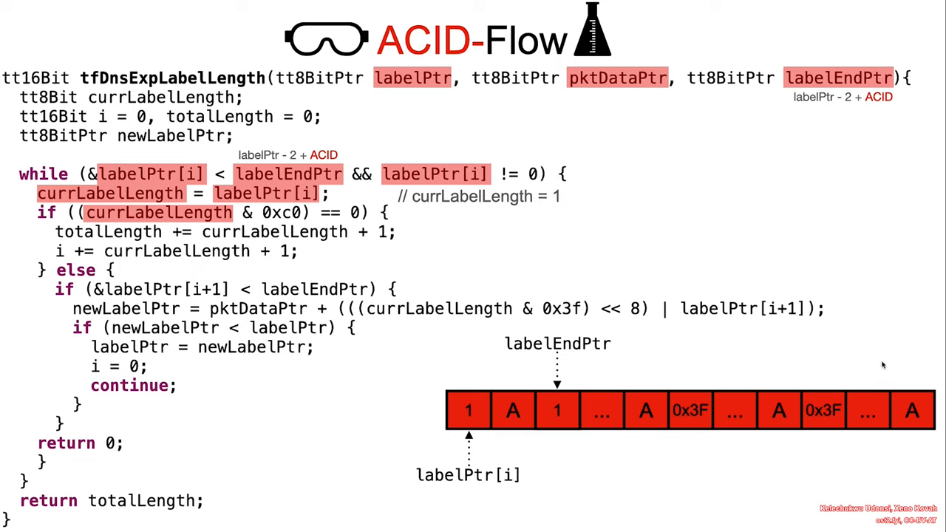
mouse_move(136, 245)
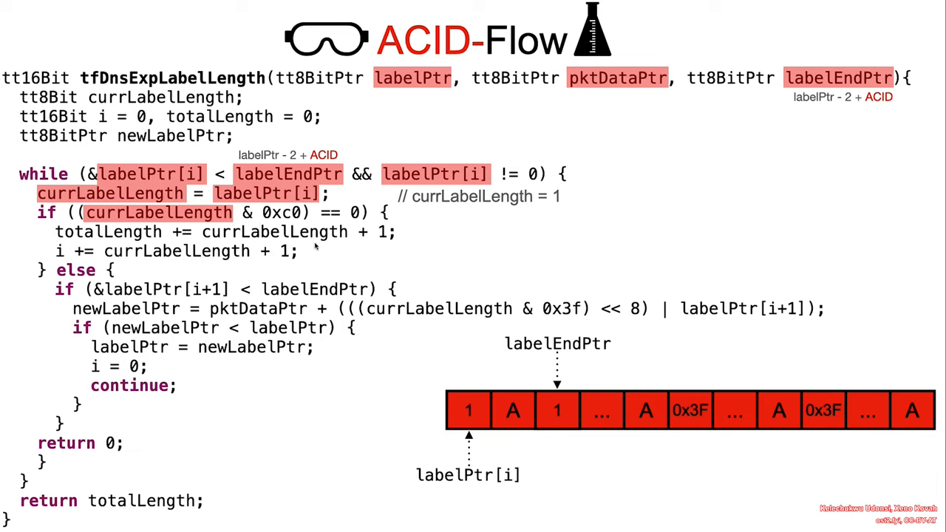
mouse_move(314, 250)
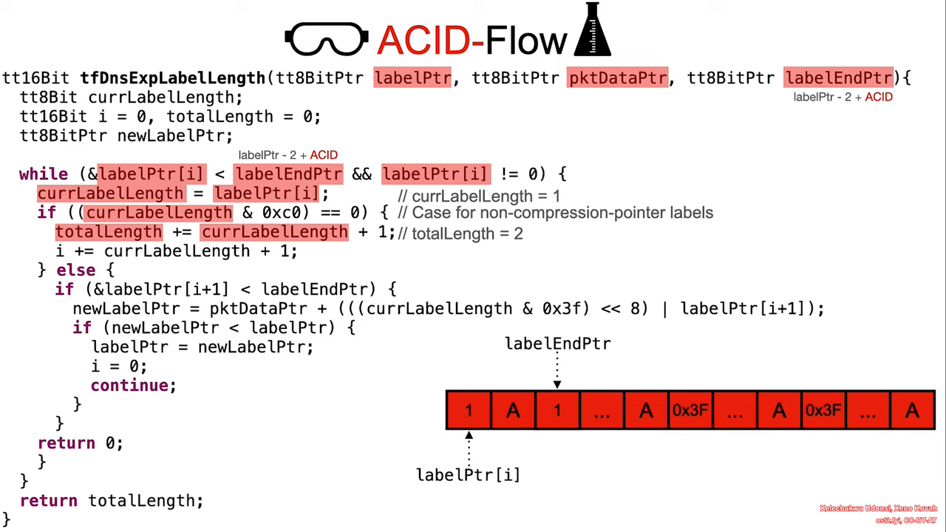
mouse_move(564, 363)
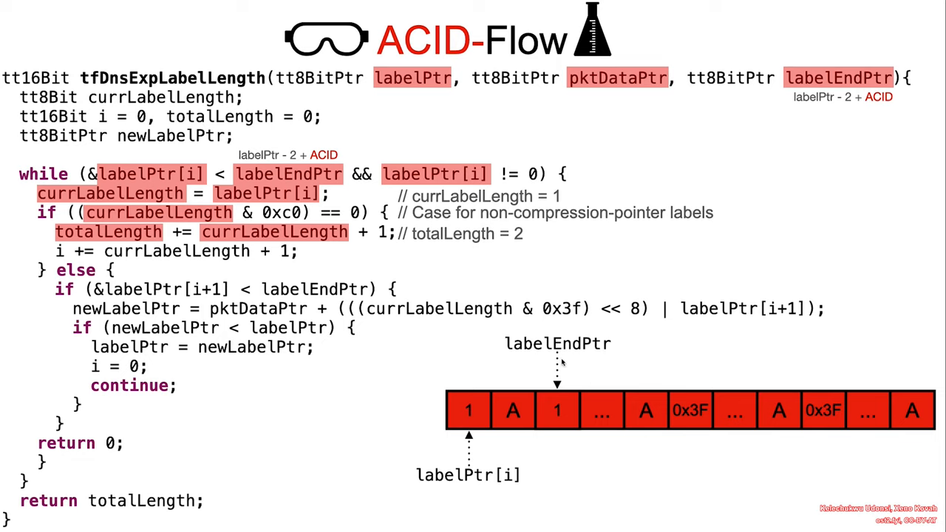
mouse_move(562, 362)
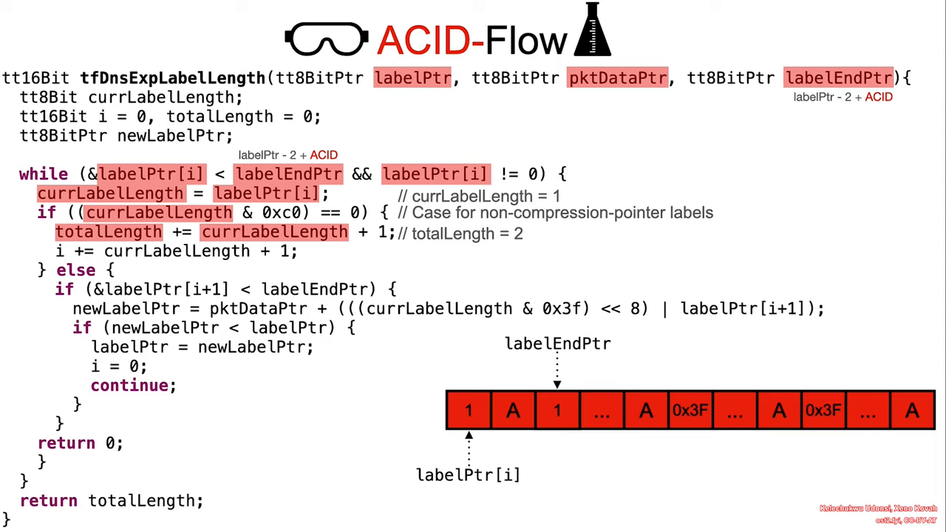
mouse_move(545, 383)
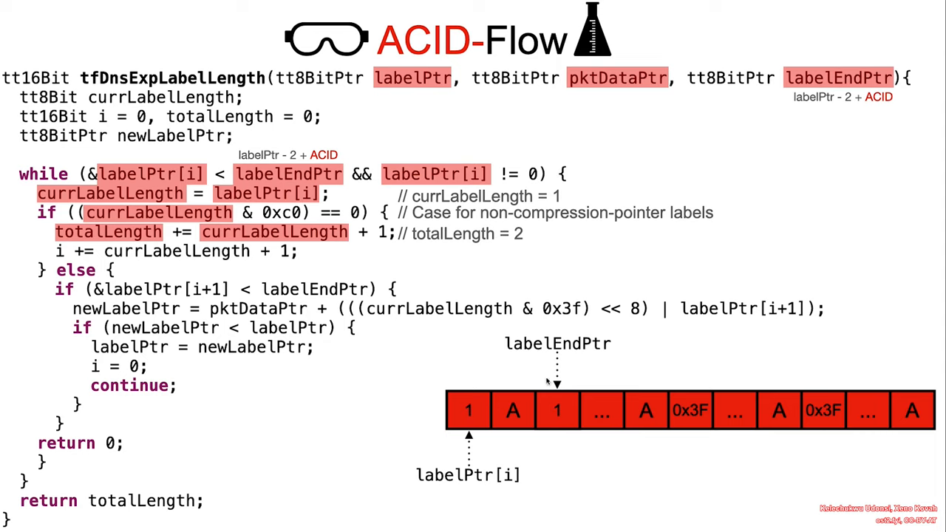
mouse_move(596, 377)
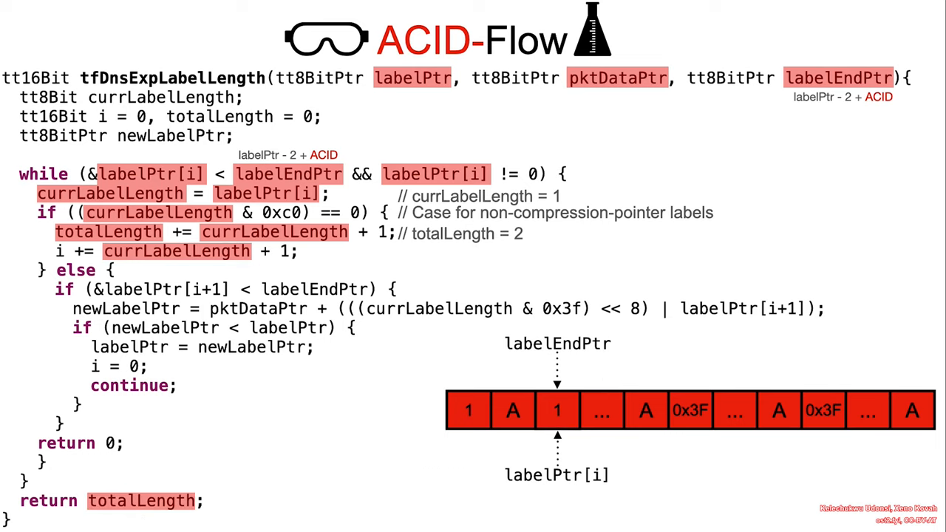
mouse_move(576, 389)
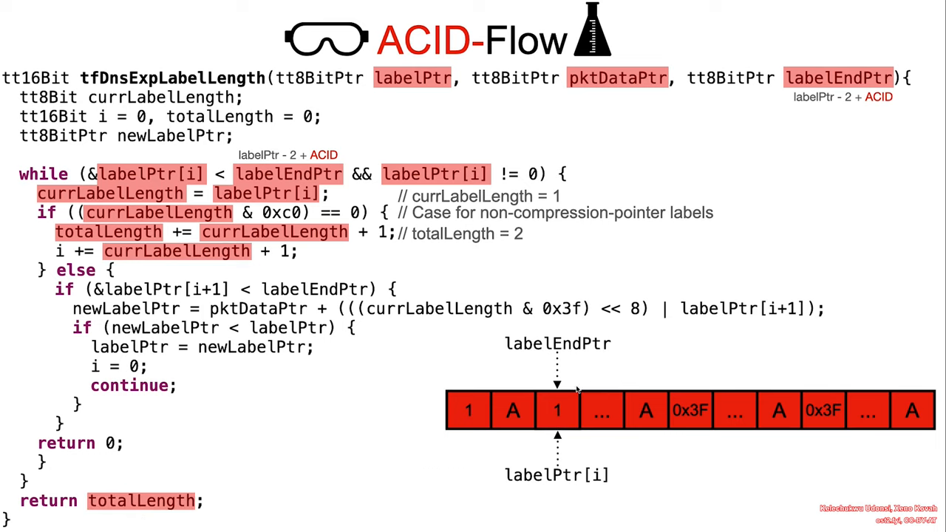
mouse_move(565, 436)
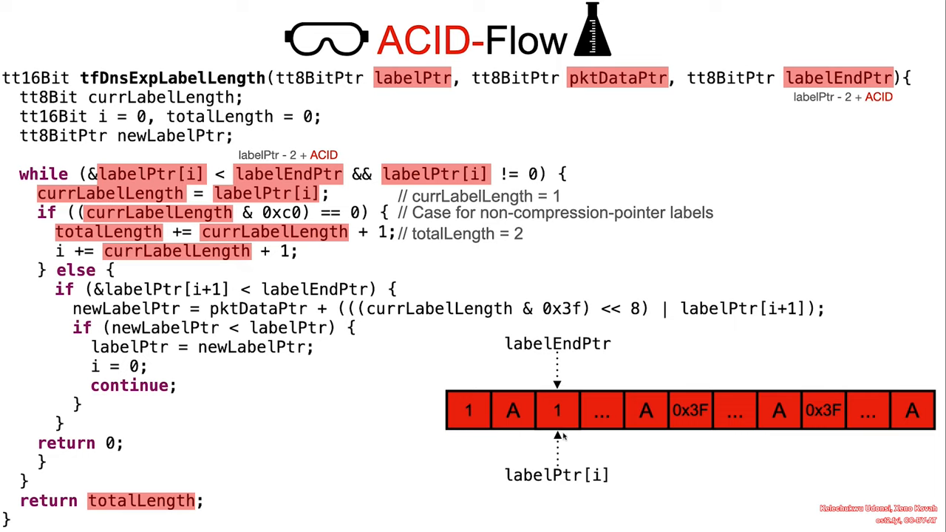
mouse_move(593, 452)
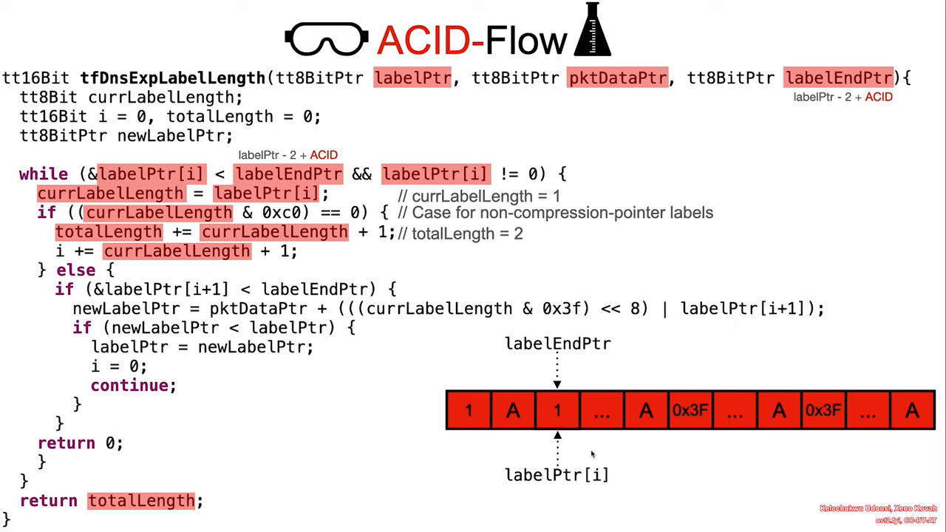
mouse_move(467, 470)
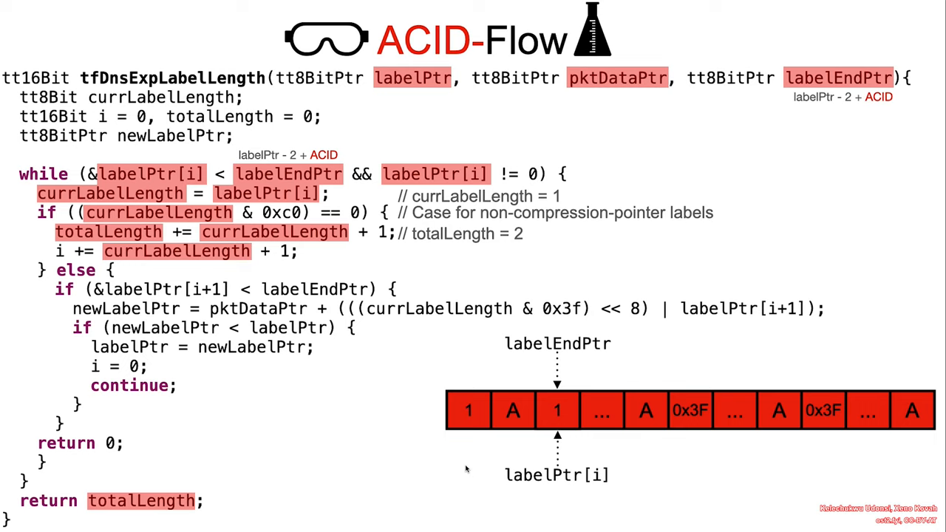
mouse_move(346, 496)
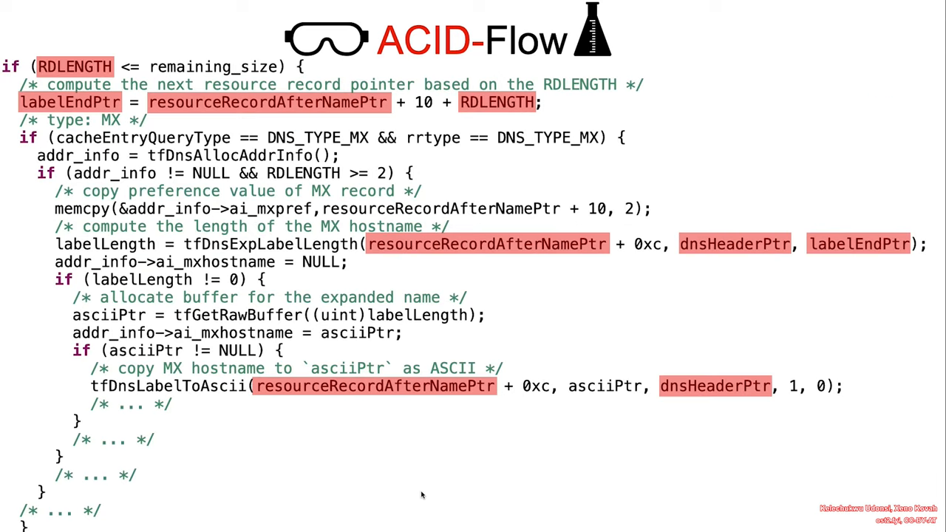
mouse_move(141, 280)
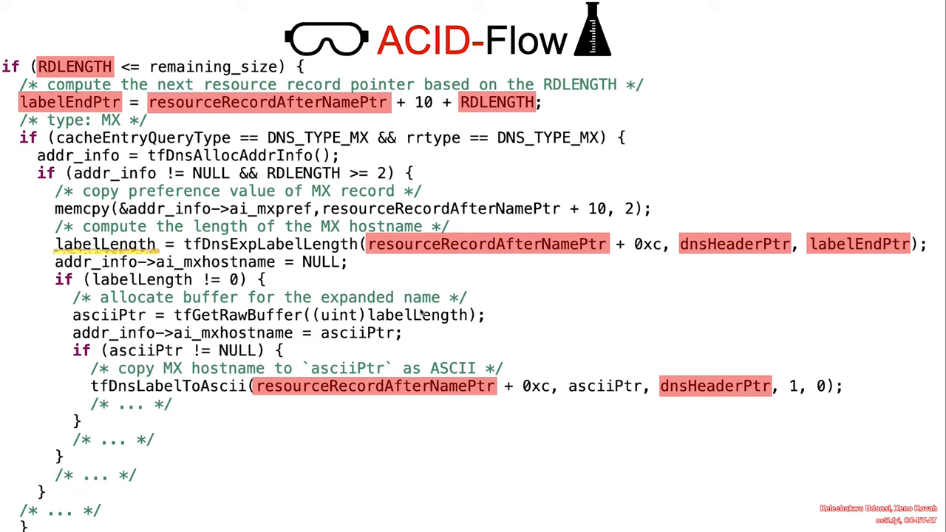
Advance the slideshow to the MX record parsing code calling tfDnsExpLabelLength with labelEndPtr from RDLENGTH.
double_click(107, 243)
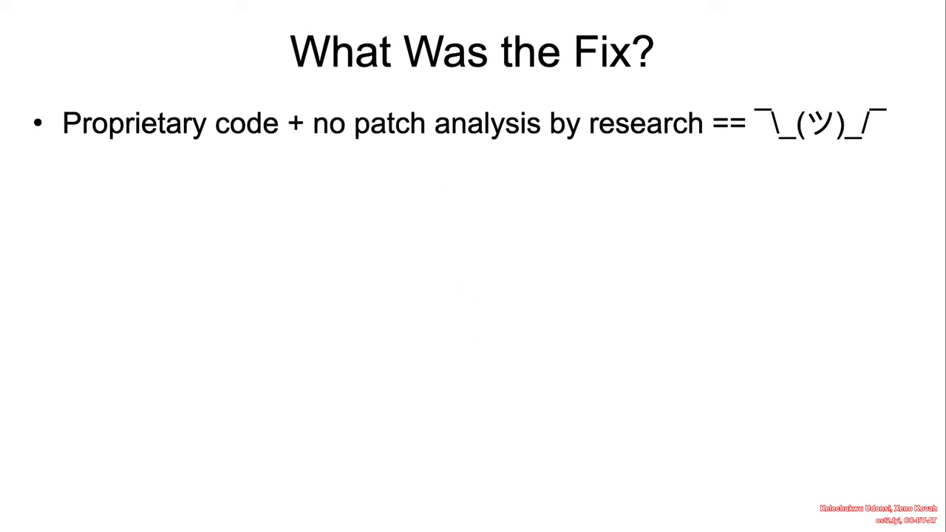
mouse_move(434, 306)
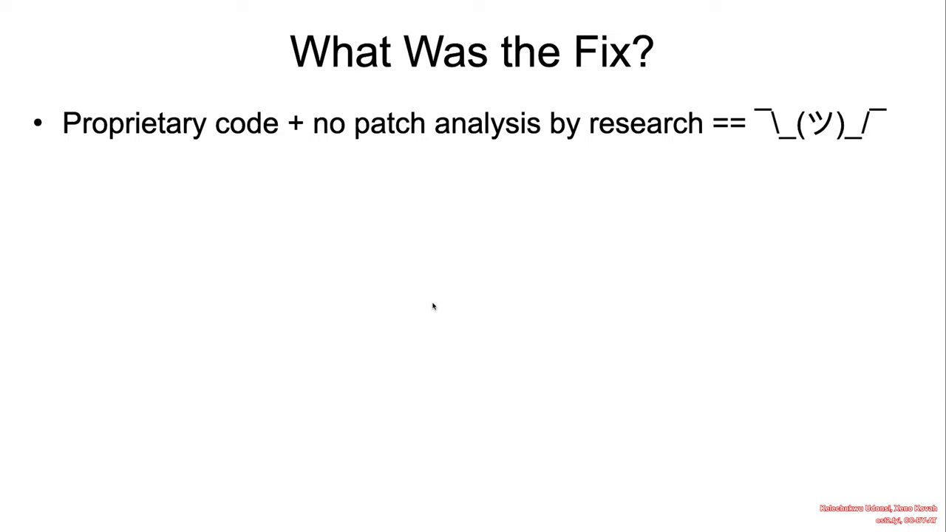